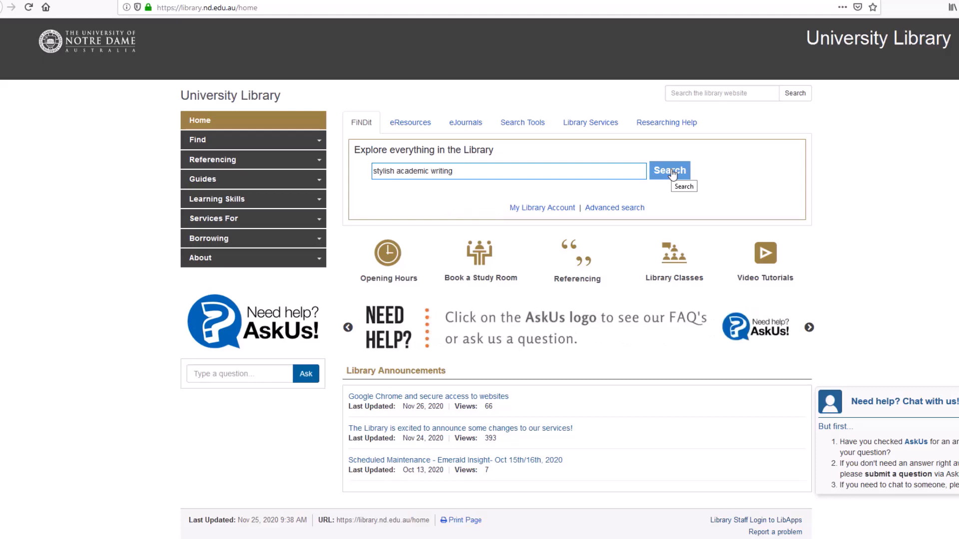
Step: Search FINDit for 'stylish academic writing' and bring up the 10,666 matching results
{"action": "left_click", "coordinate": [669, 170]}
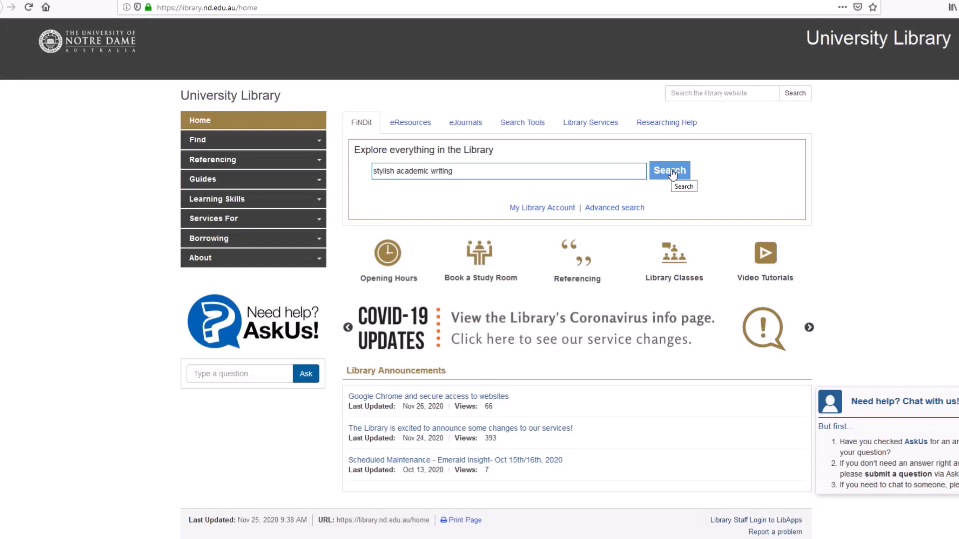
{"action": "left_click", "coordinate": [669, 171]}
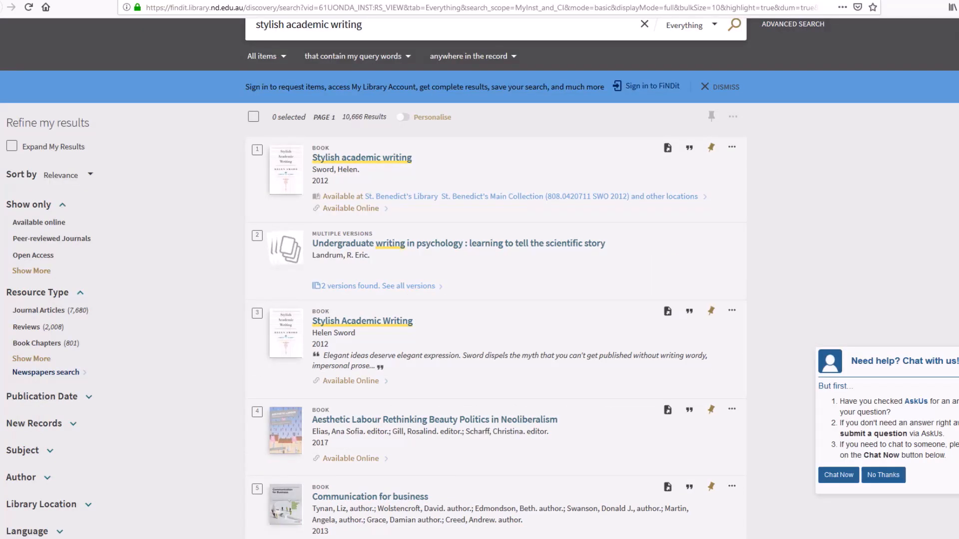
{"action": "mouse_move", "coordinate": [682, 167]}
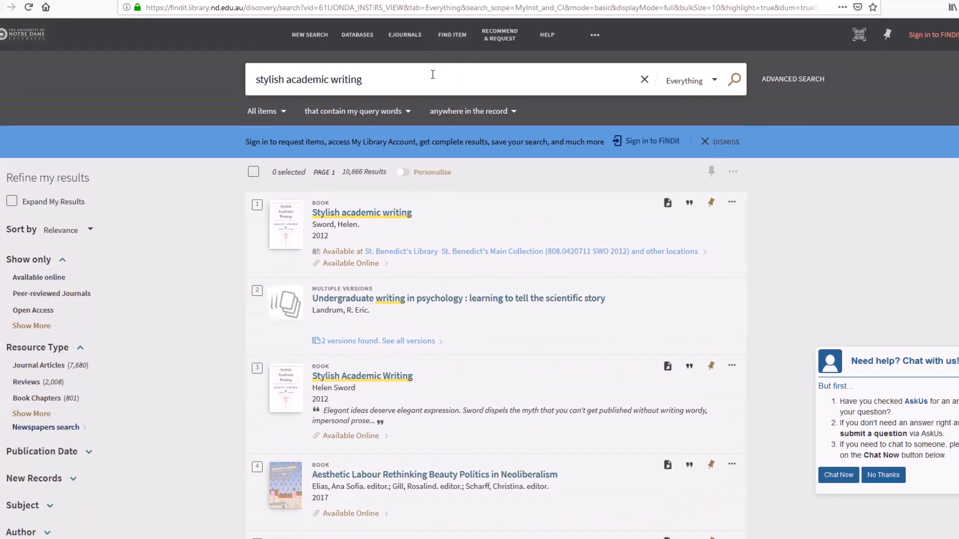
Step: Replace the search terms with 'academic writing' to return 2,855,476 results
{"action": "triple_click", "coordinate": [309, 79]}
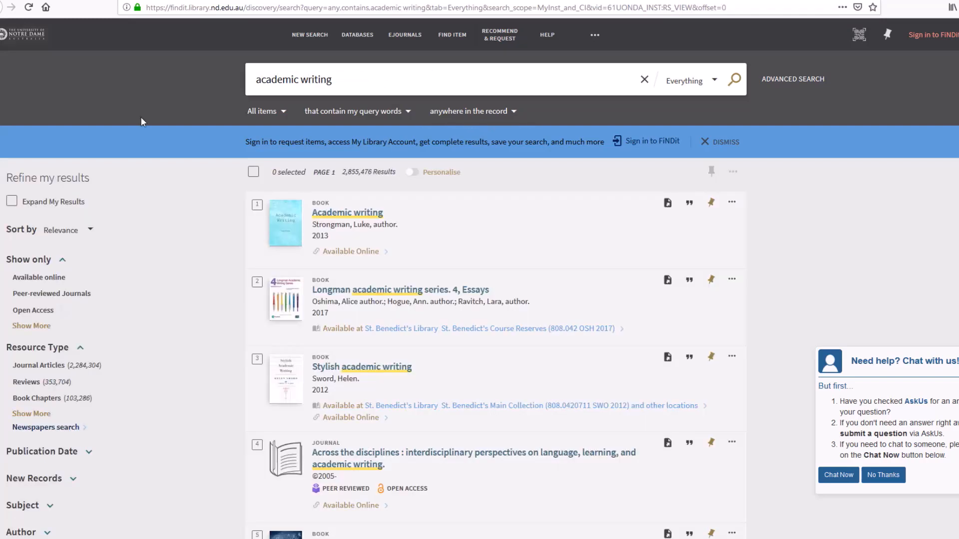
{"action": "mouse_move", "coordinate": [147, 120]}
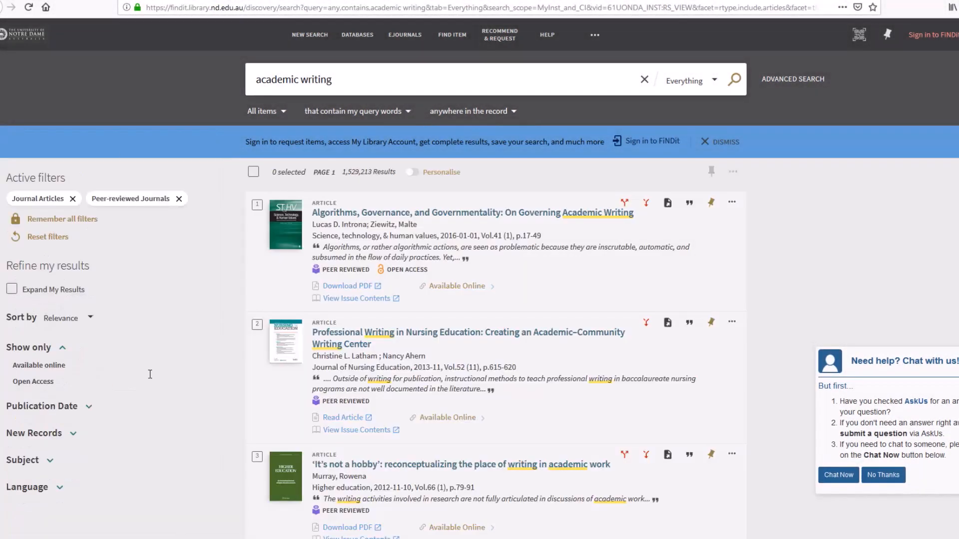
Step: Expand the Publication Date filter and start editing the From year for the range
{"action": "scroll", "scroll_direction": "down", "scroll_amount": 3}
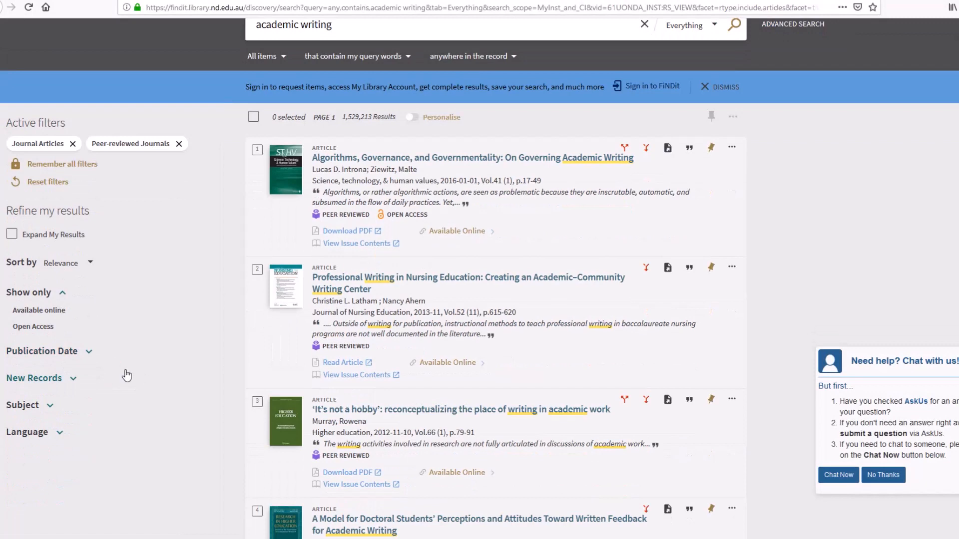
{"action": "left_click", "coordinate": [42, 350]}
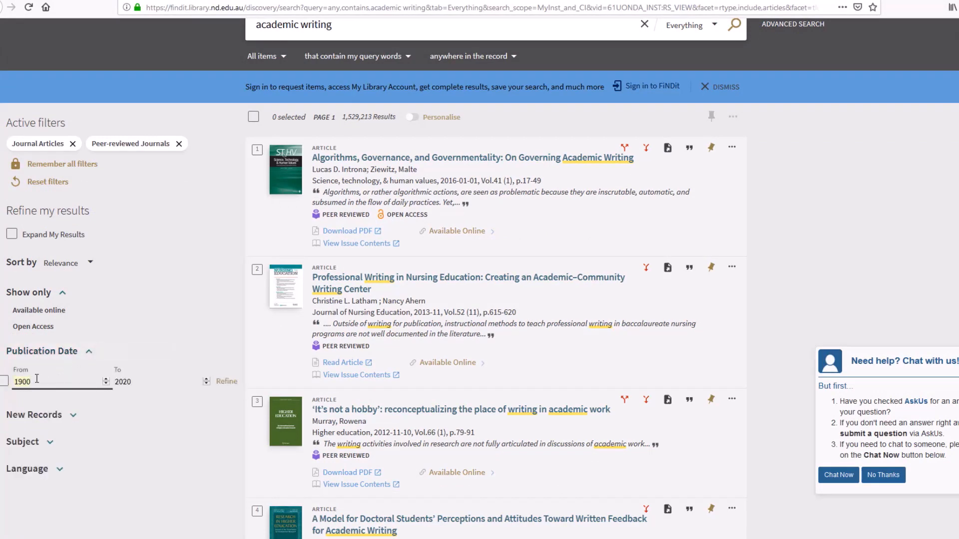
{"action": "left_click", "coordinate": [226, 381]}
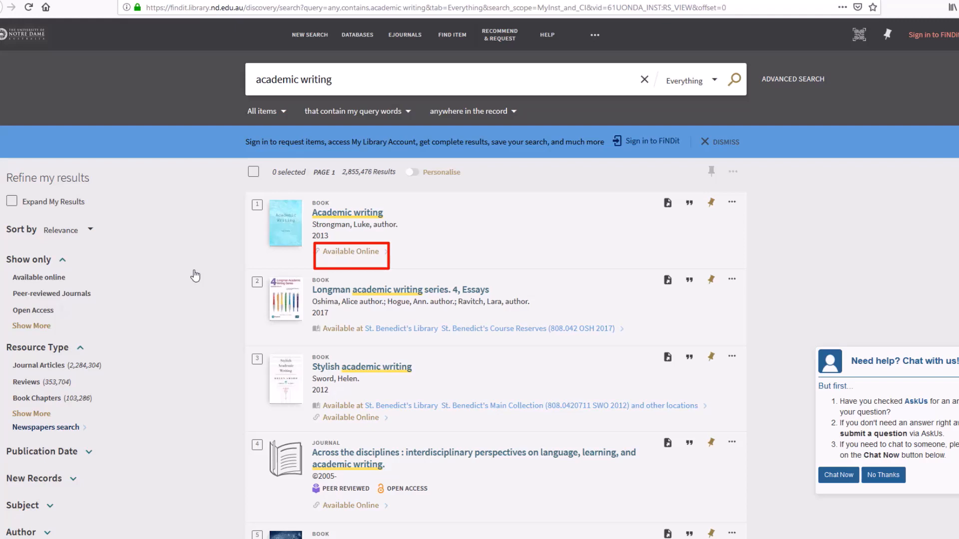
{"action": "left_click", "coordinate": [350, 251]}
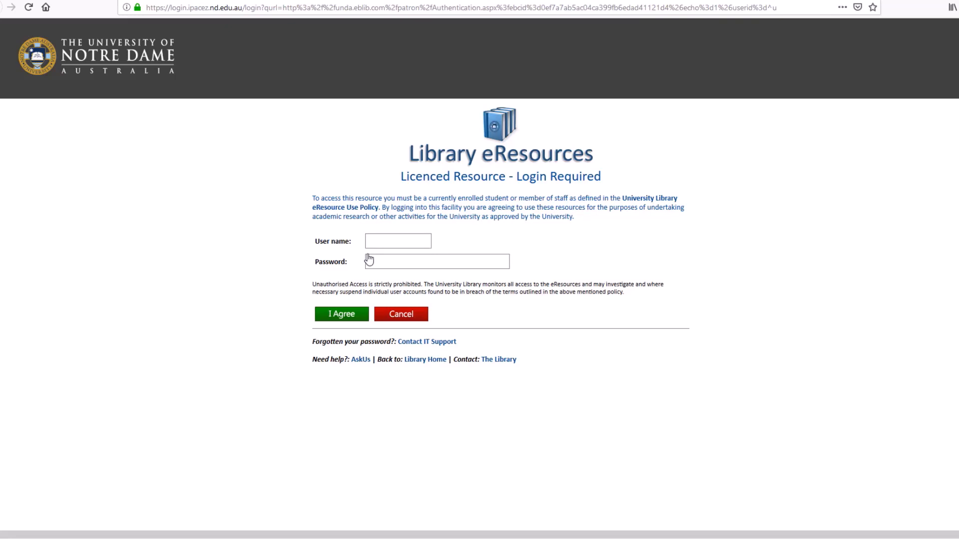
{"action": "left_click", "coordinate": [398, 240]}
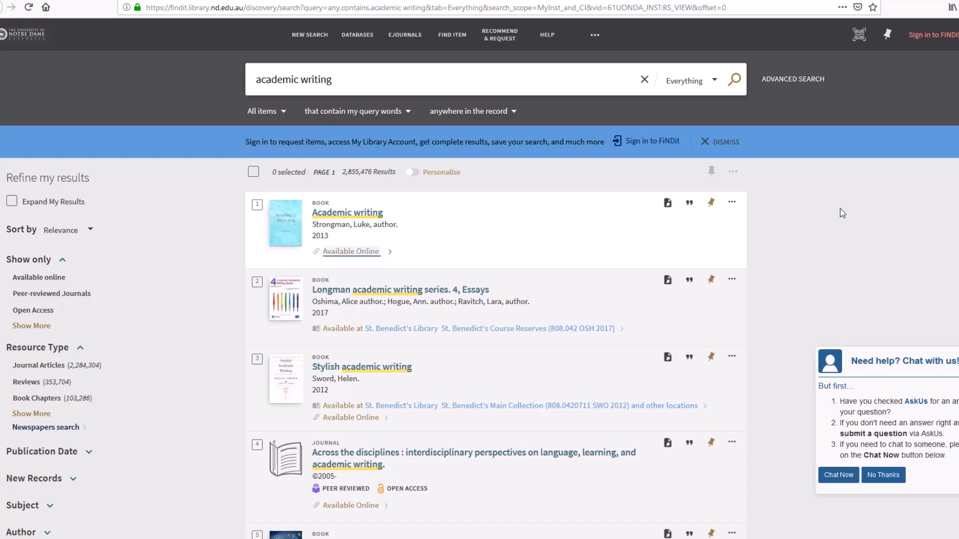
{"action": "mouse_move", "coordinate": [518, 282]}
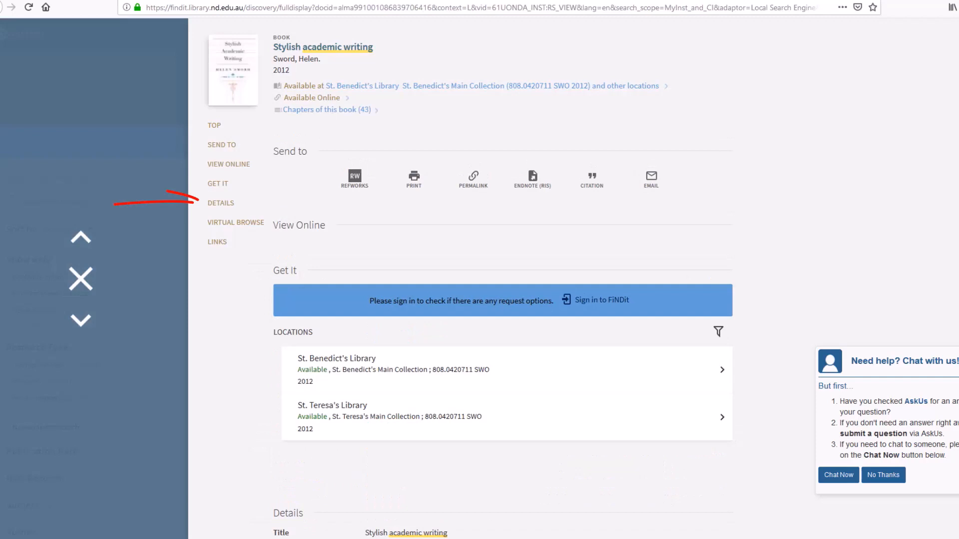
Step: Show the record's Ebook Central online full-text options and its APA 7th edition citation
{"action": "left_click", "coordinate": [228, 164]}
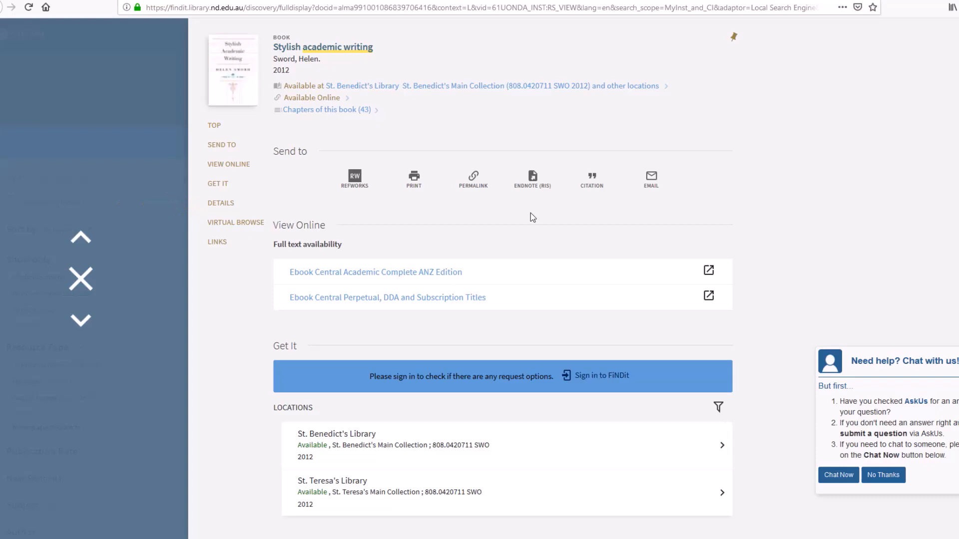
{"action": "left_click", "coordinate": [590, 179]}
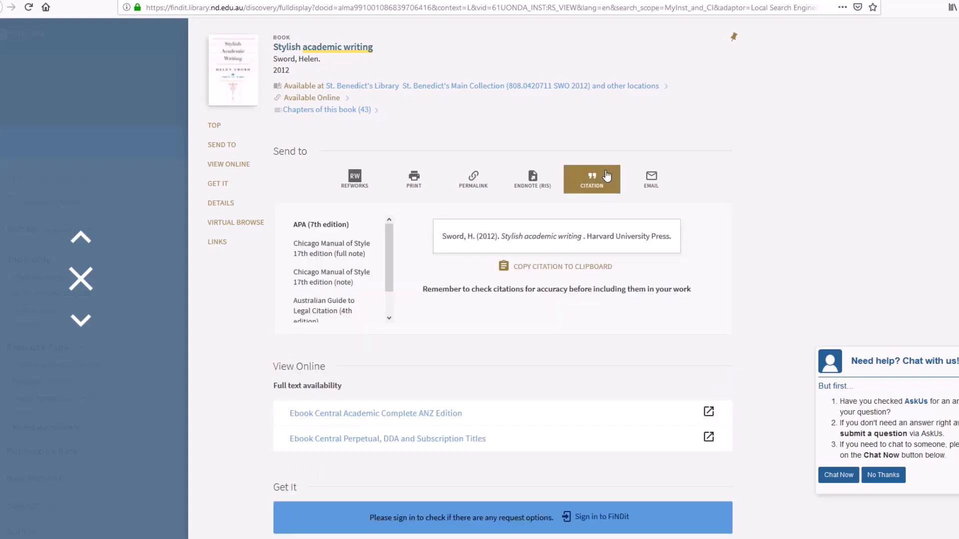